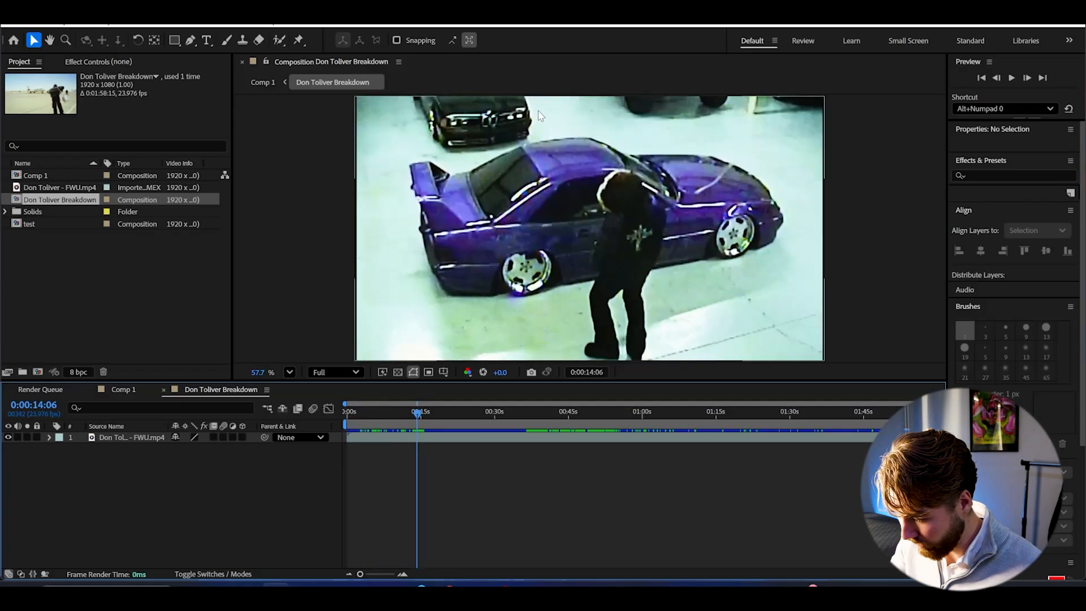
mouse_move(503, 232)
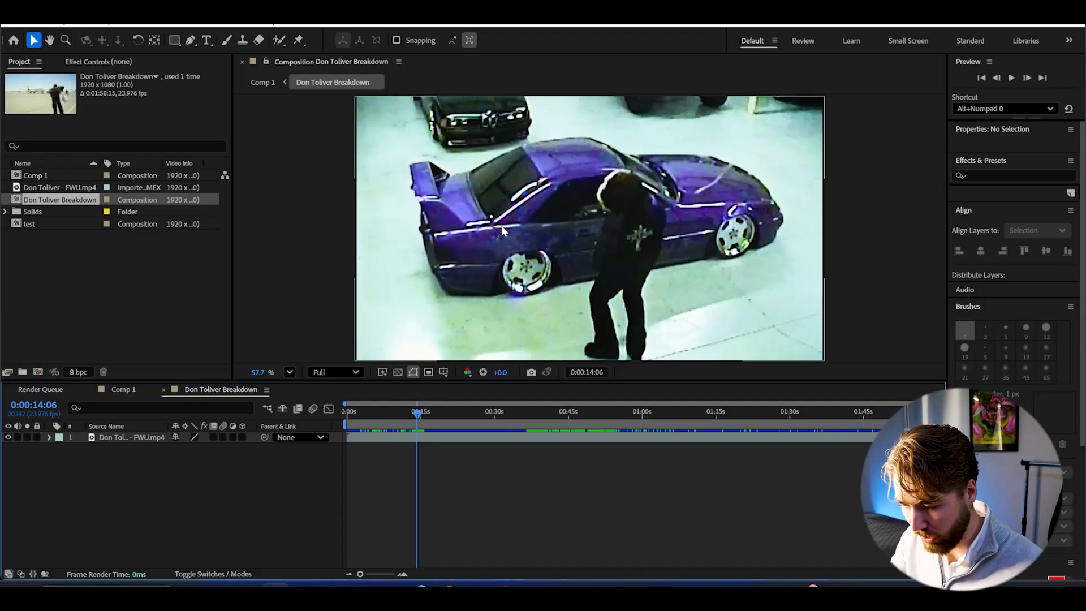
Give a new adjustment layer 50% Noise and a 200-by-200 block Mosaic.
left_click(500, 411)
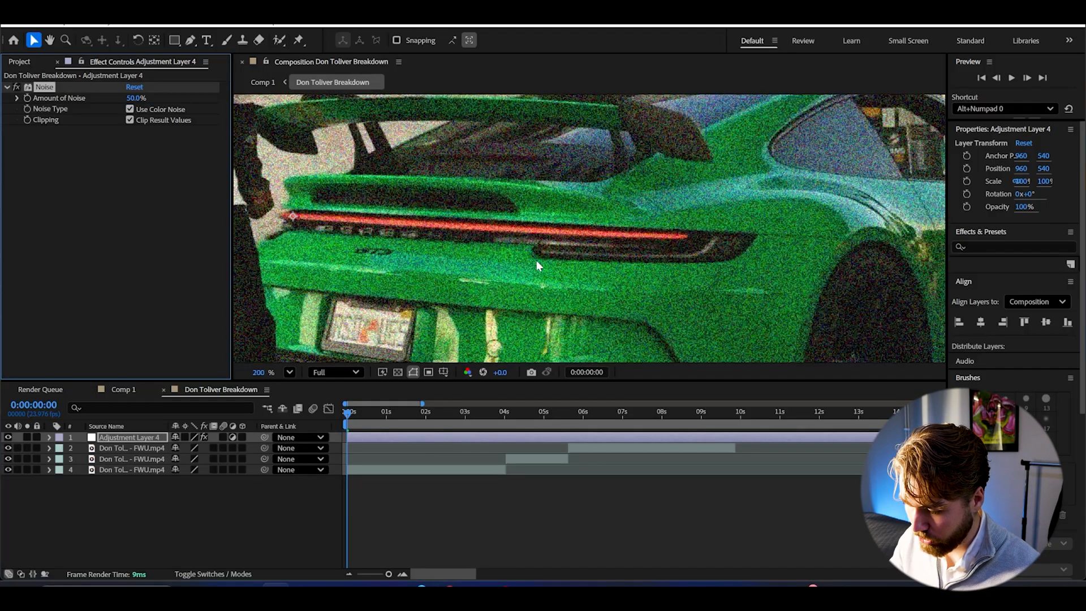
left_click(266, 372)
type("cu")
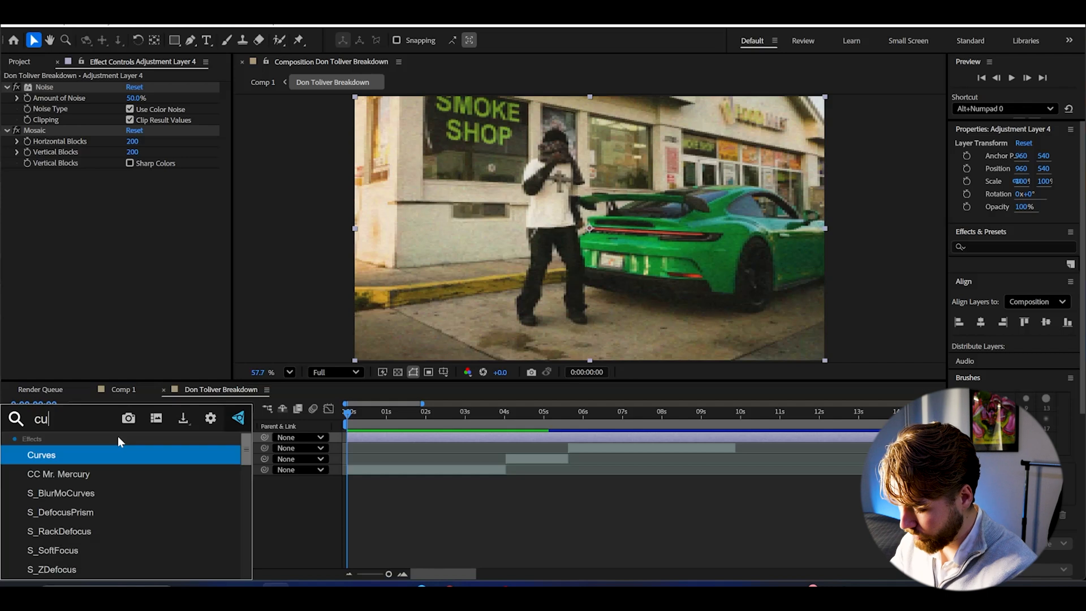
Apply Curves with a contrast-adding S-curve and start adding Fast Box Blur.
double_click(41, 454)
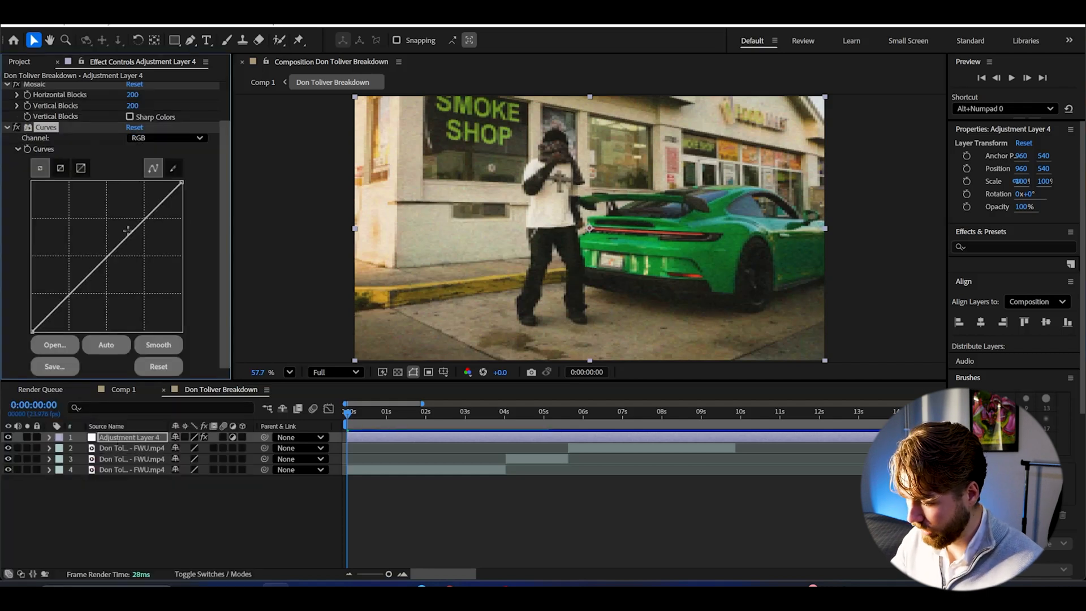
left_click_drag(129, 229, 139, 215)
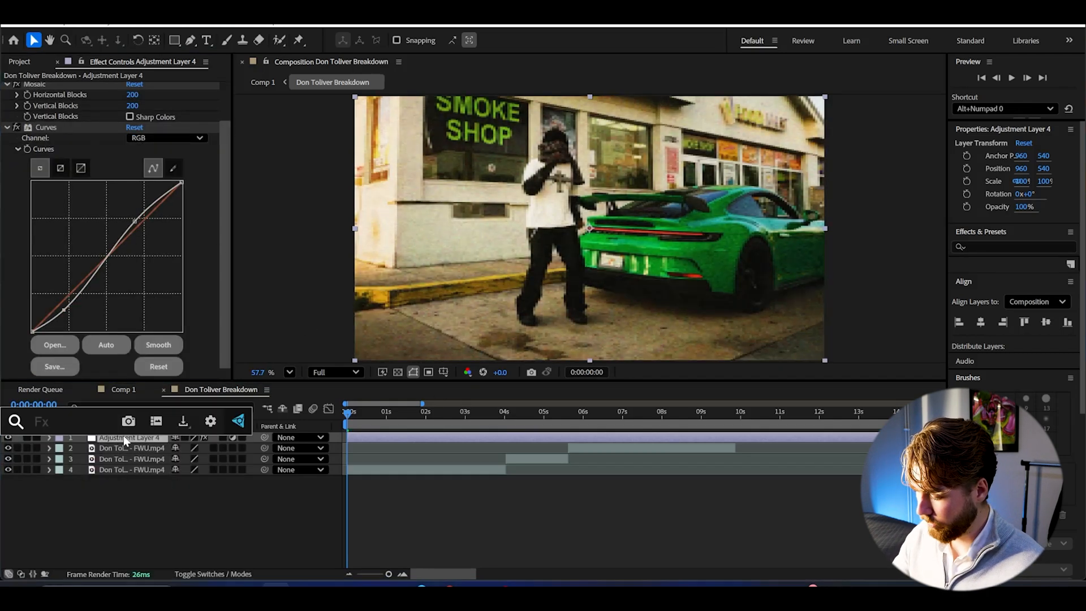
type("f")
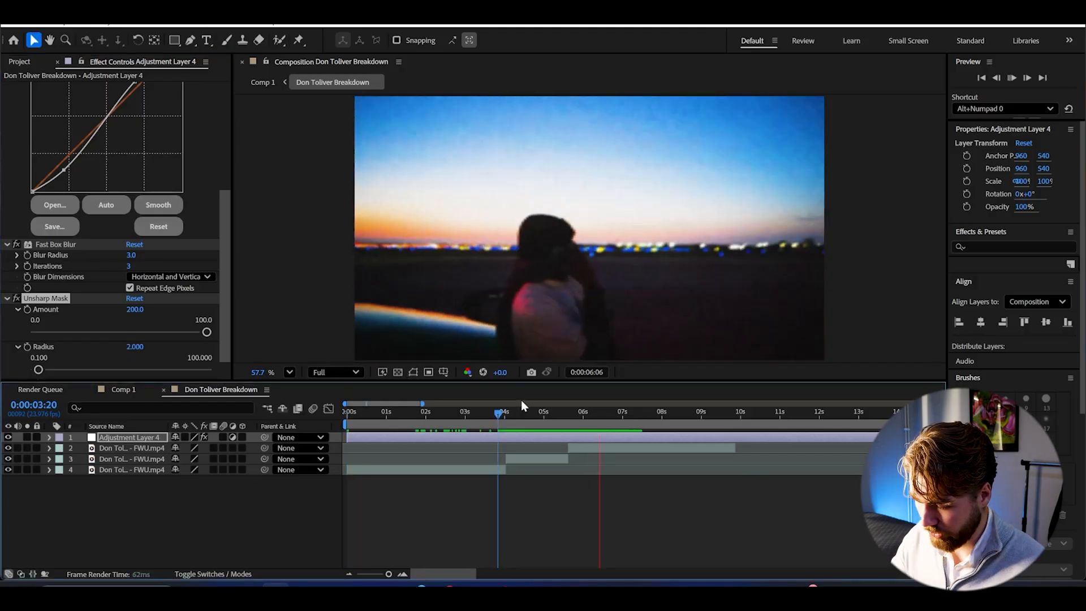
left_click(648, 412)
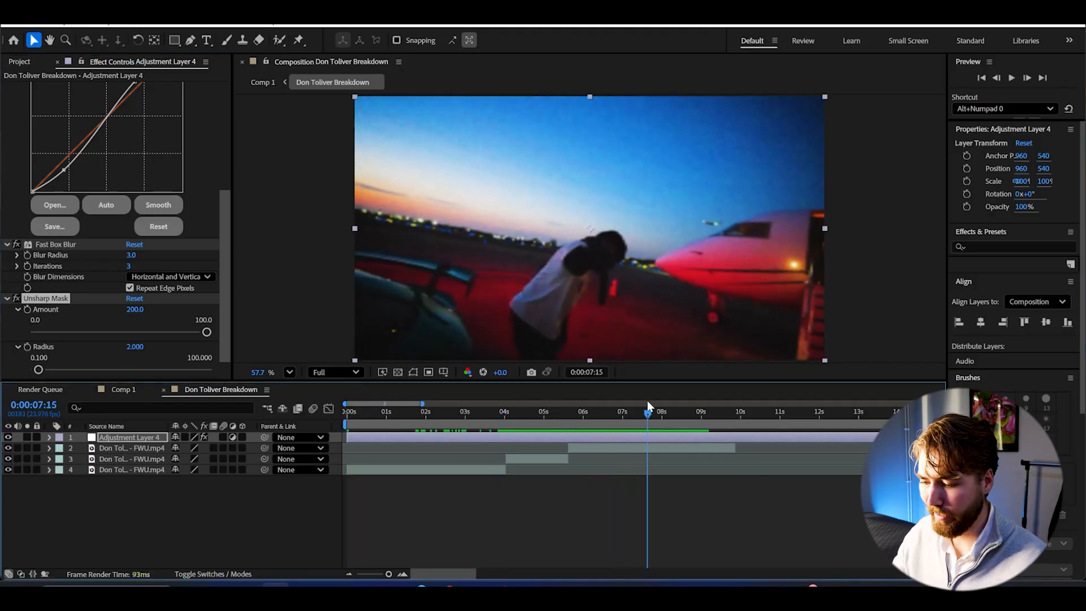
left_click(670, 412)
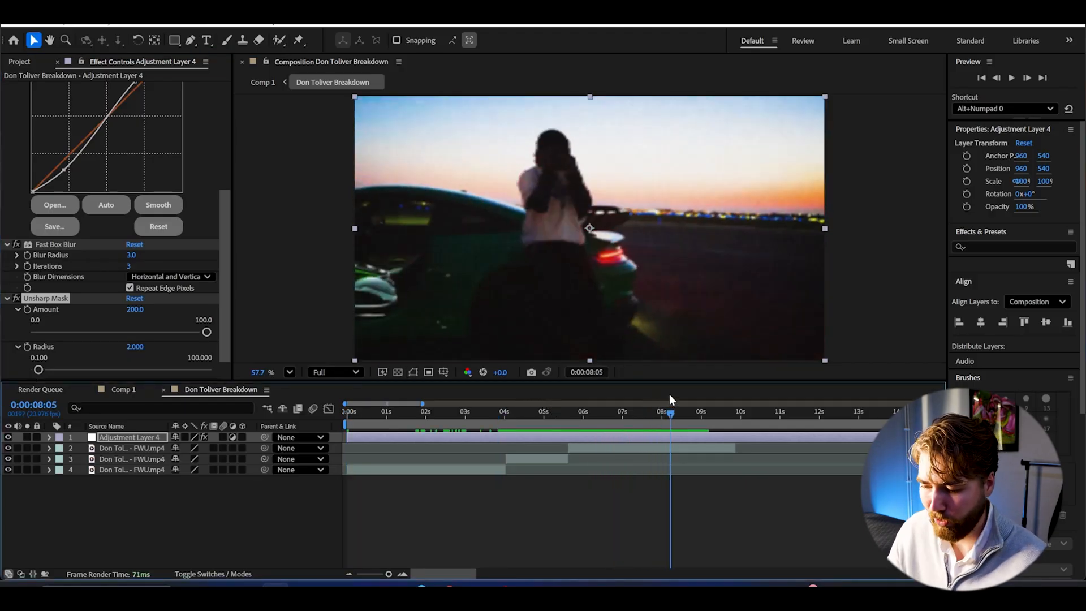
left_click(447, 413)
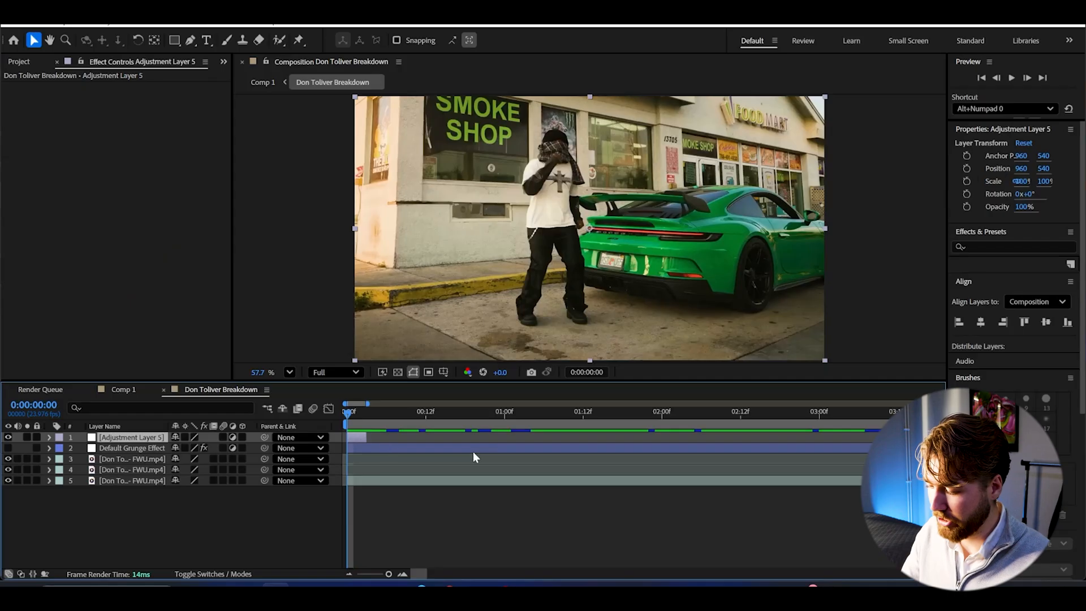
Apply Noise and Exposure effects to the new grain flash adjustment layer.
type("noi")
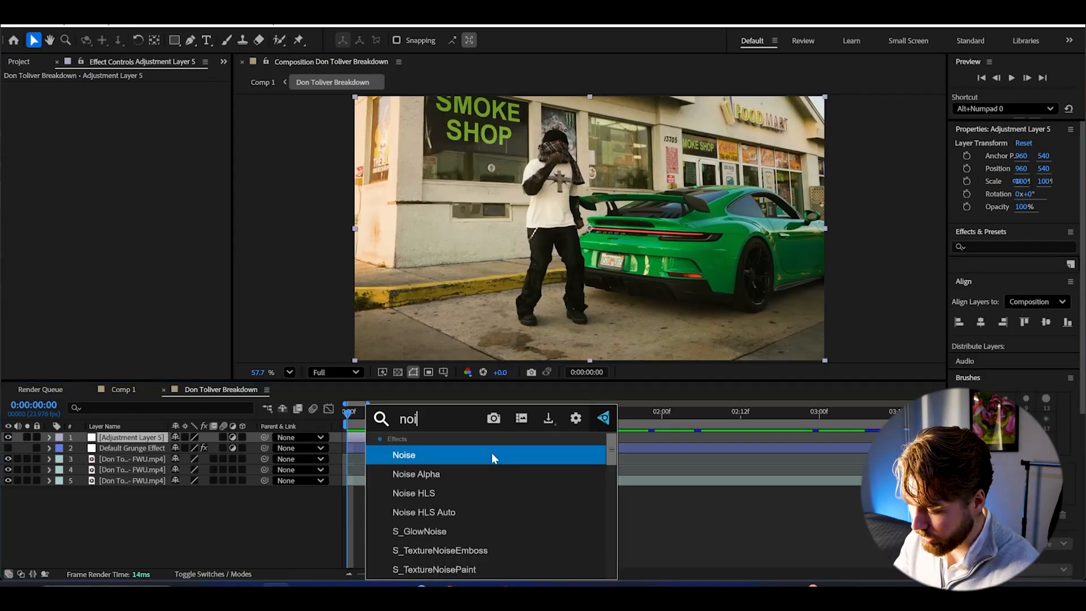
double_click(404, 455)
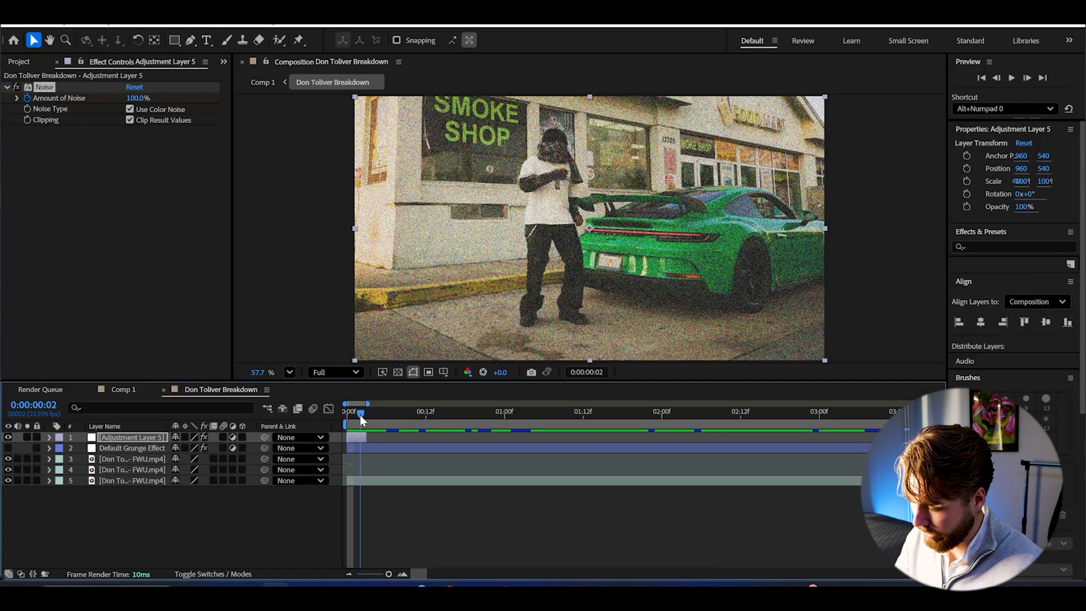
type("expo")
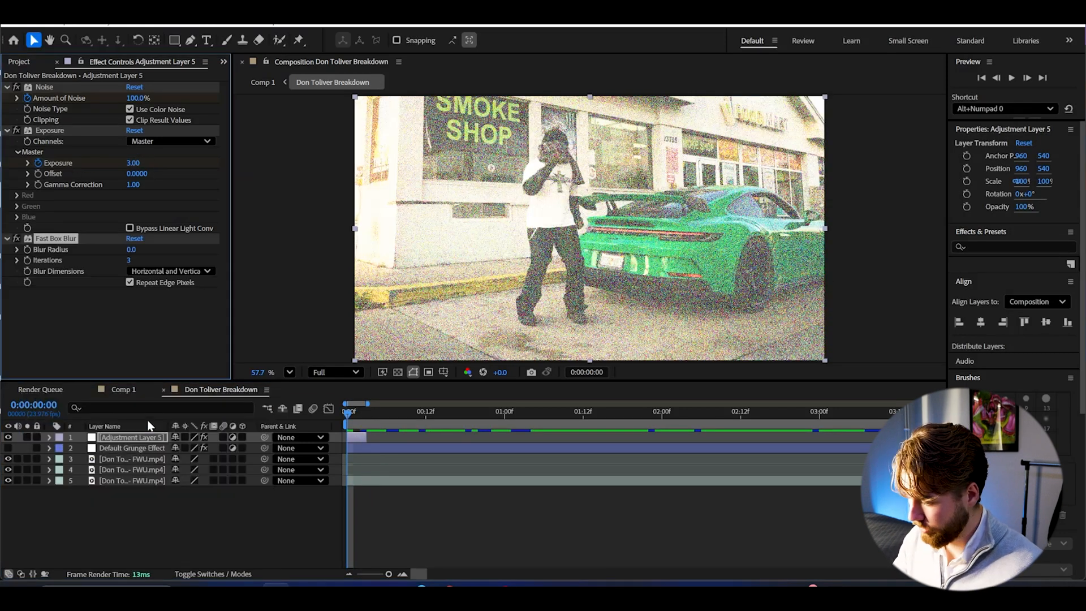
left_click(131, 250)
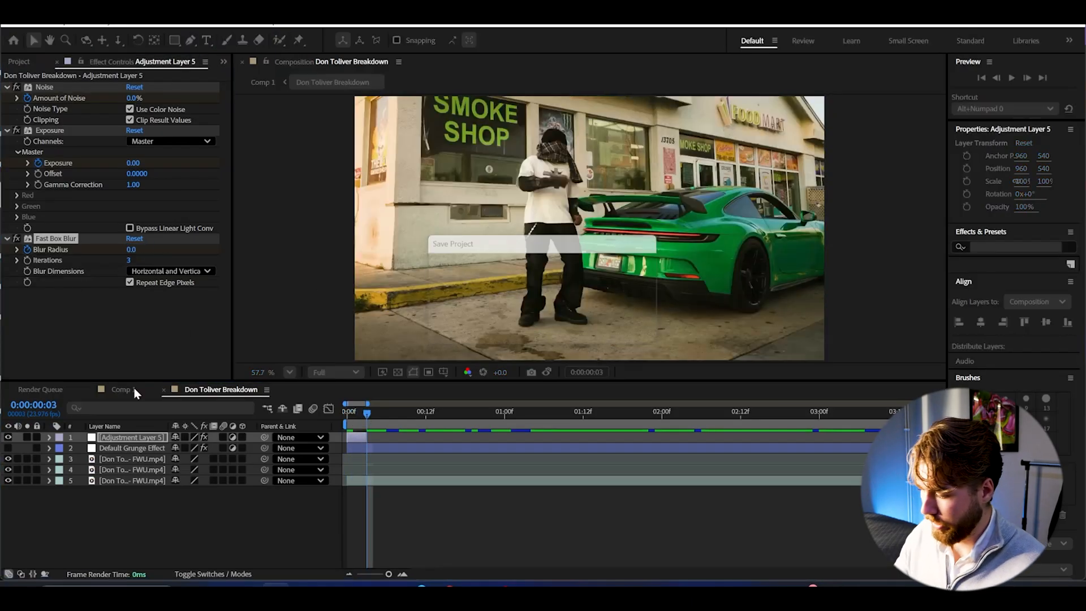
Reveal the animated Exposure keyframes and apply Easy Ease to the flash keyframes.
left_click(49, 437)
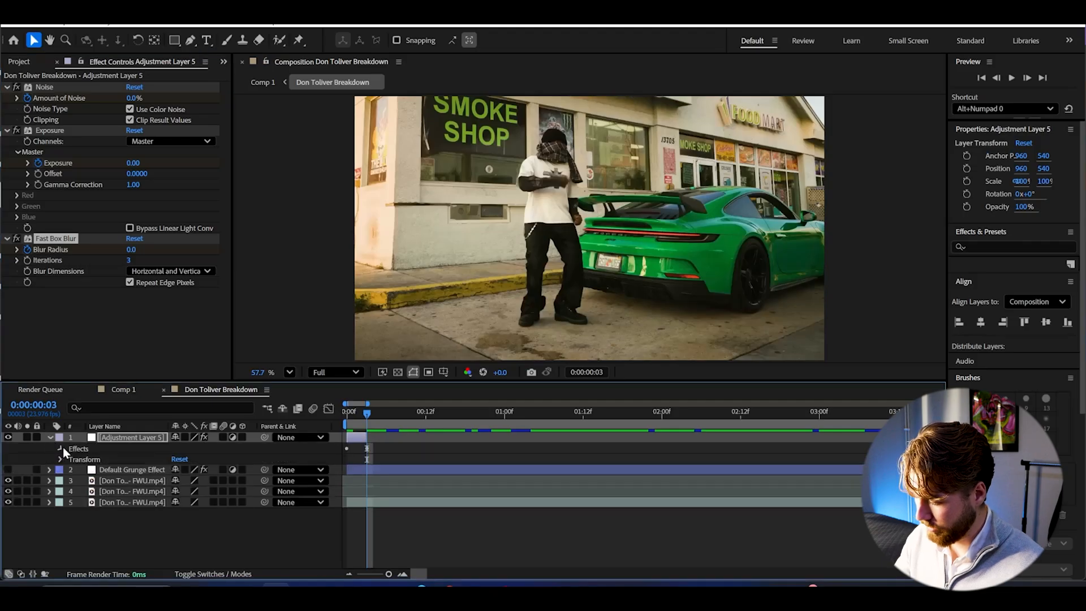
left_click(62, 448)
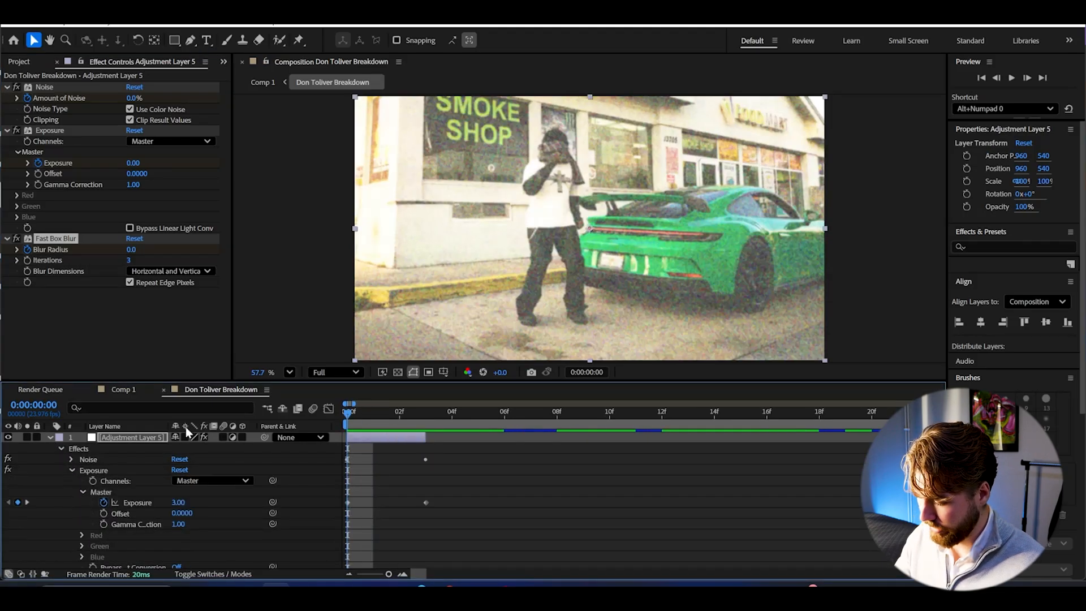
right_click(349, 502)
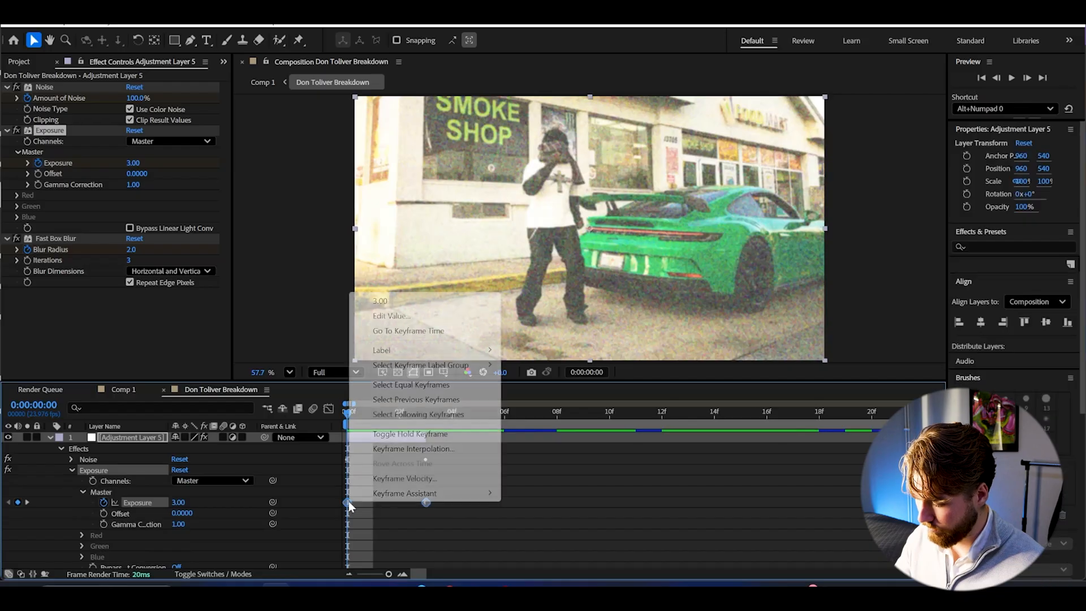
left_click(409, 434)
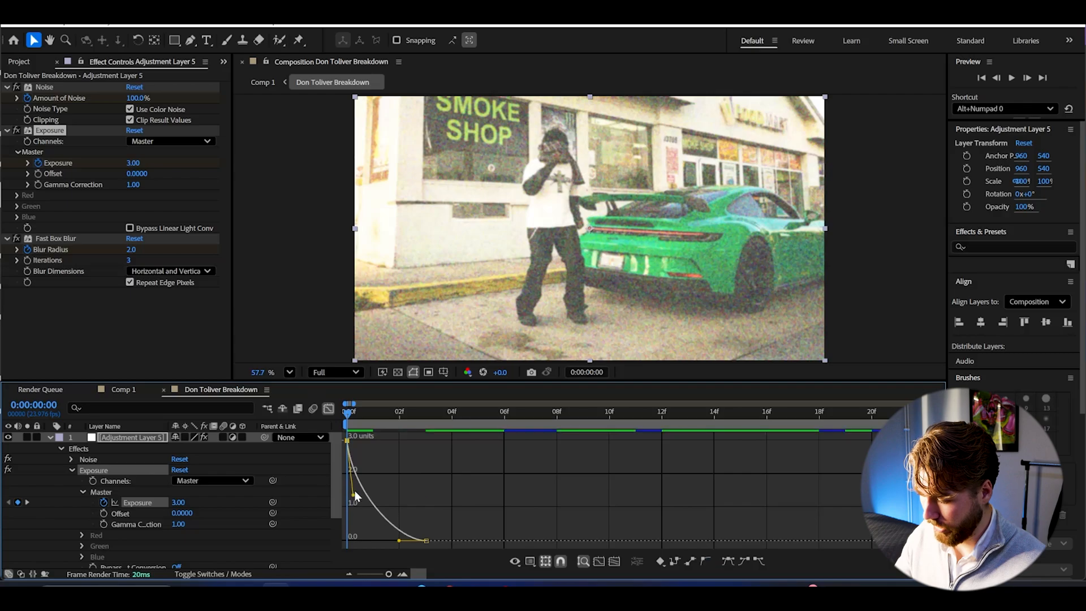
left_click(478, 413)
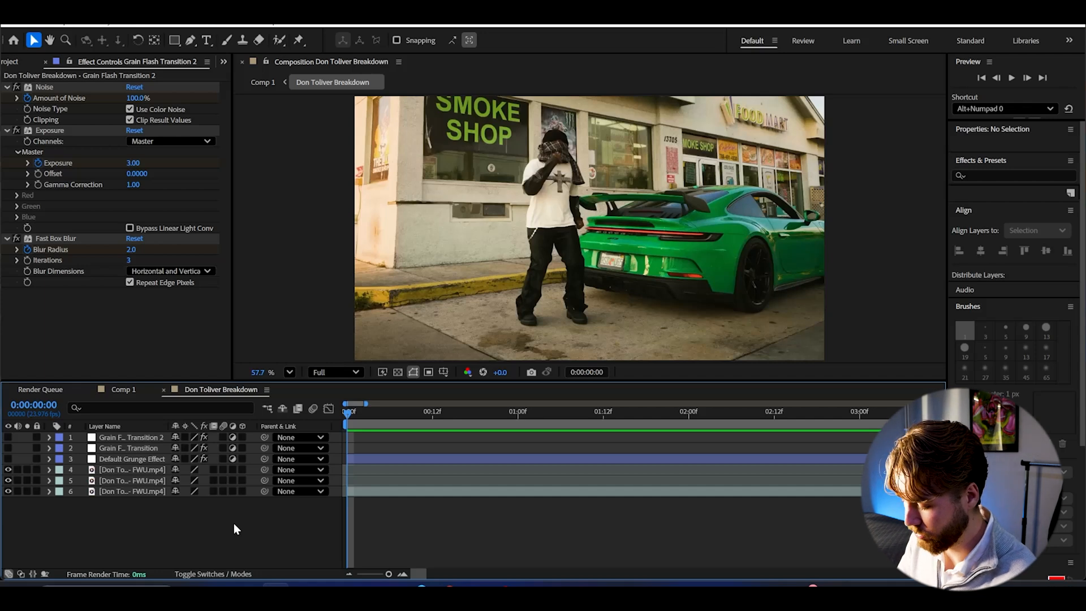
Apply Mosaic to Adjustment Layer 6 with 200 horizontal blocks.
type("n")
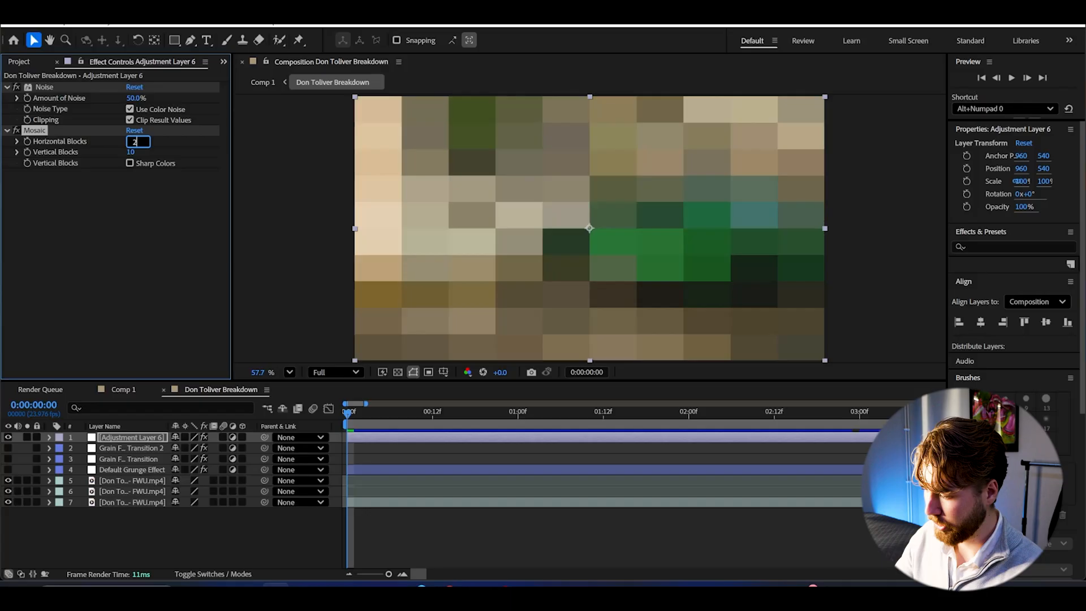
type("200")
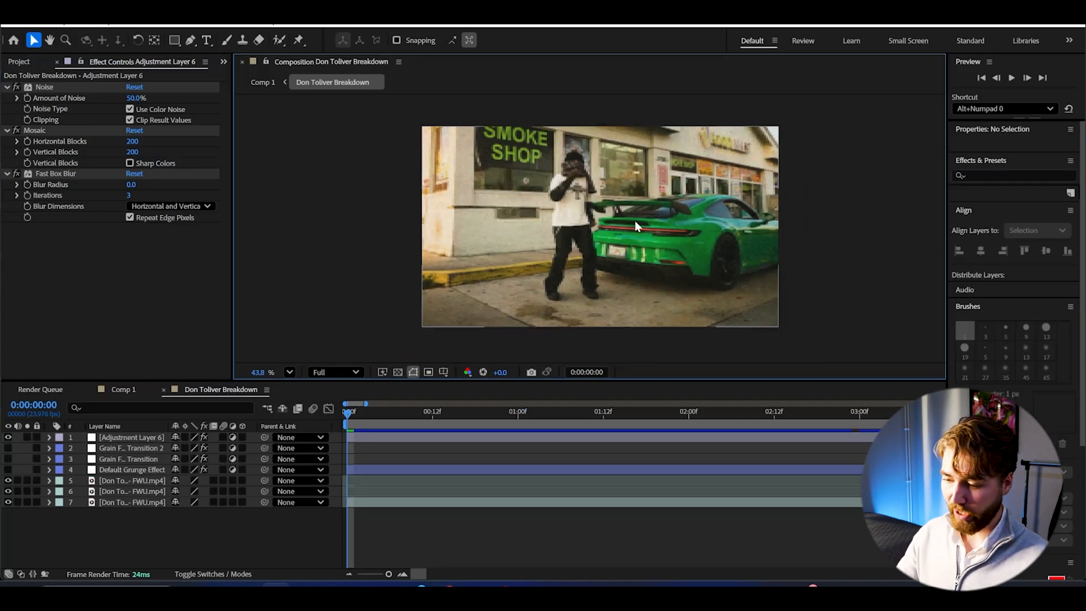
mouse_move(629, 234)
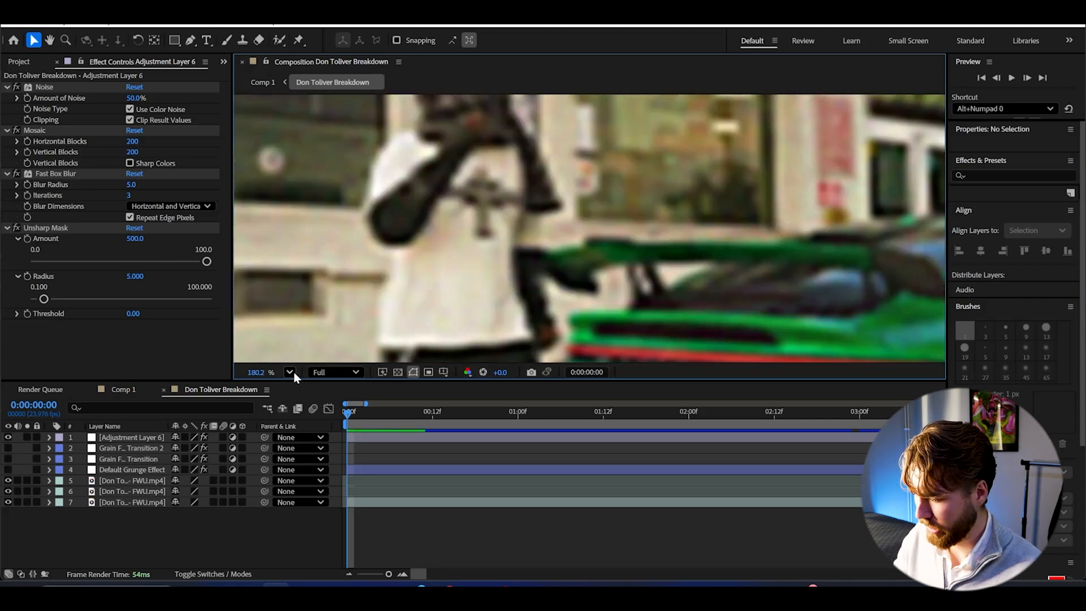
Set the viewer zoom to Fit so the whole frame shows.
left_click(131, 438)
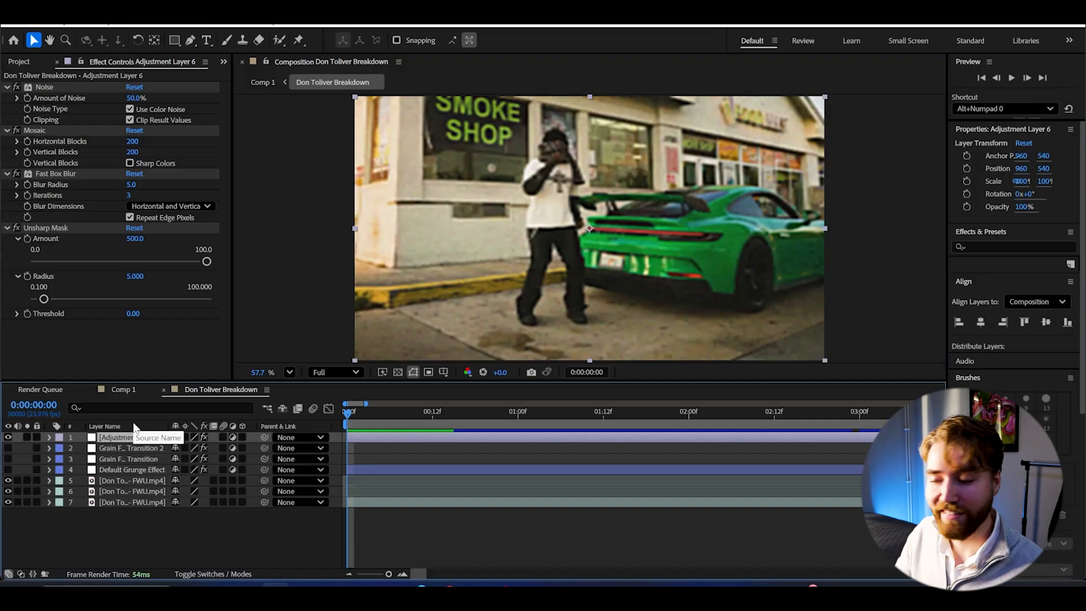
Search 'unsharp' and add a second Unsharp Mask at amount 500, radius 3.
type("unsh")
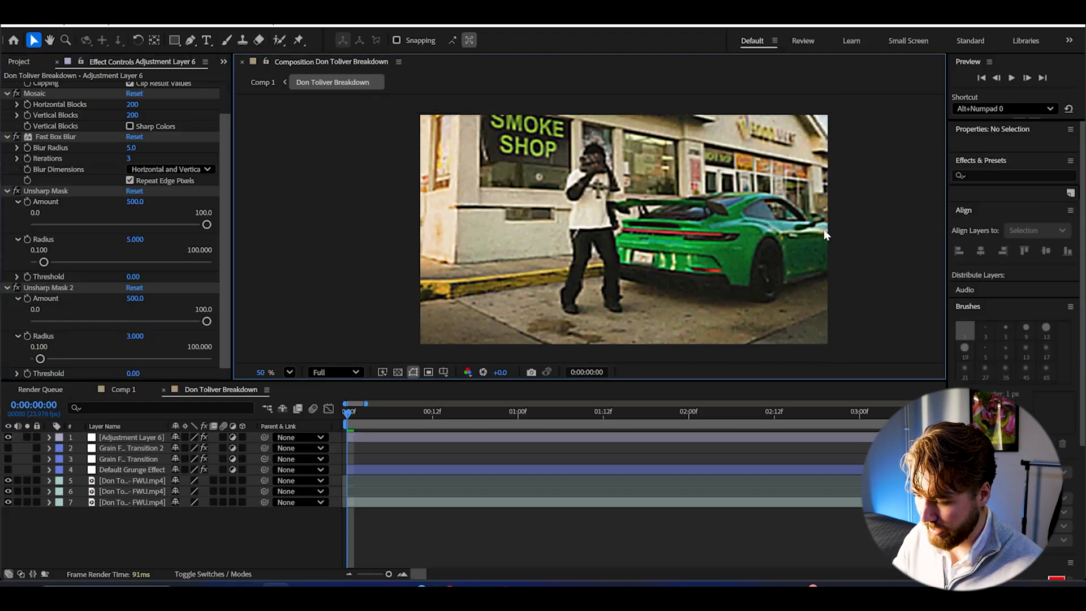
left_click(131, 437)
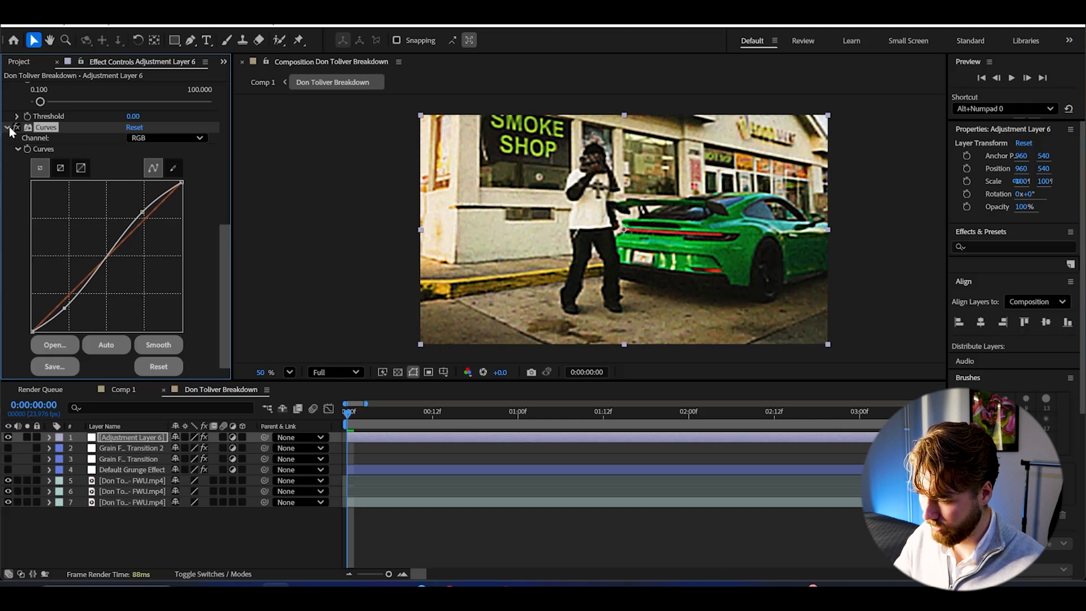
Show the Curves effect's controls and adjust the curve into a gentle S-shape.
left_click(710, 411)
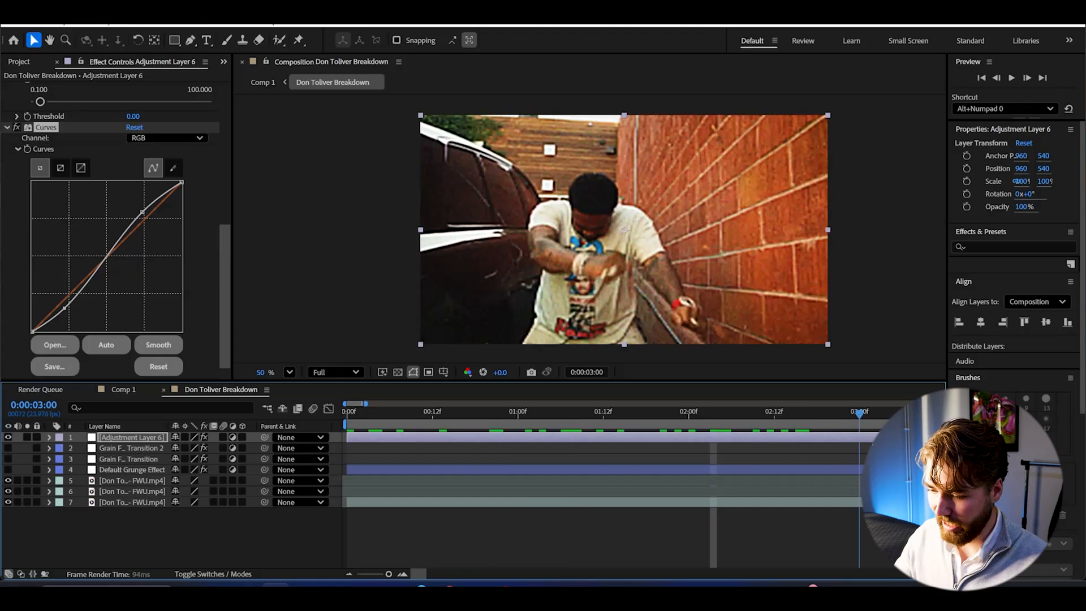
left_click(575, 413)
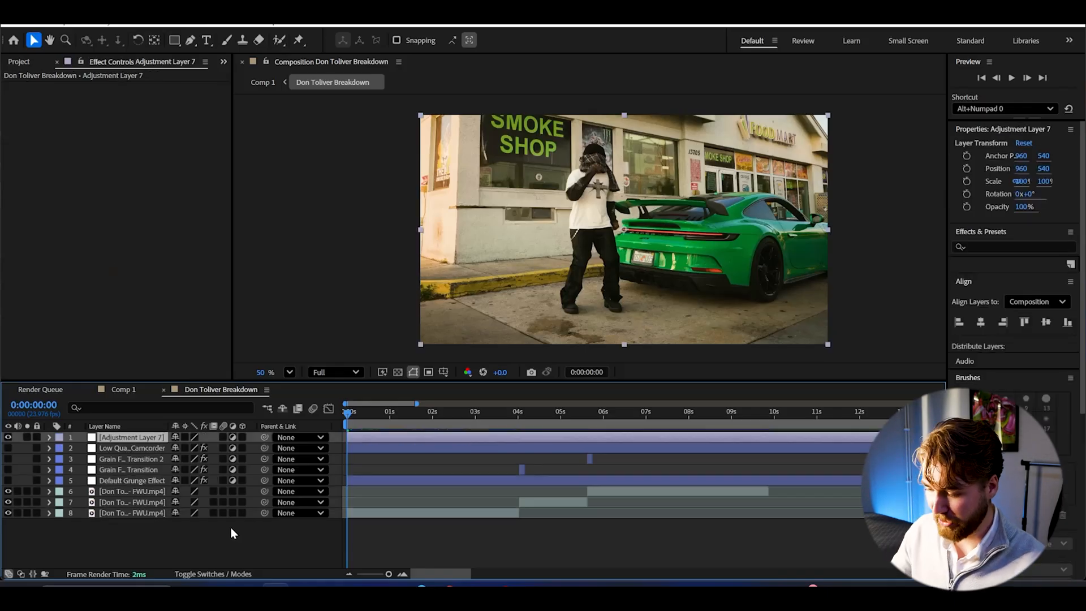
Focus the Effects & Presets search field.
left_click(1011, 247)
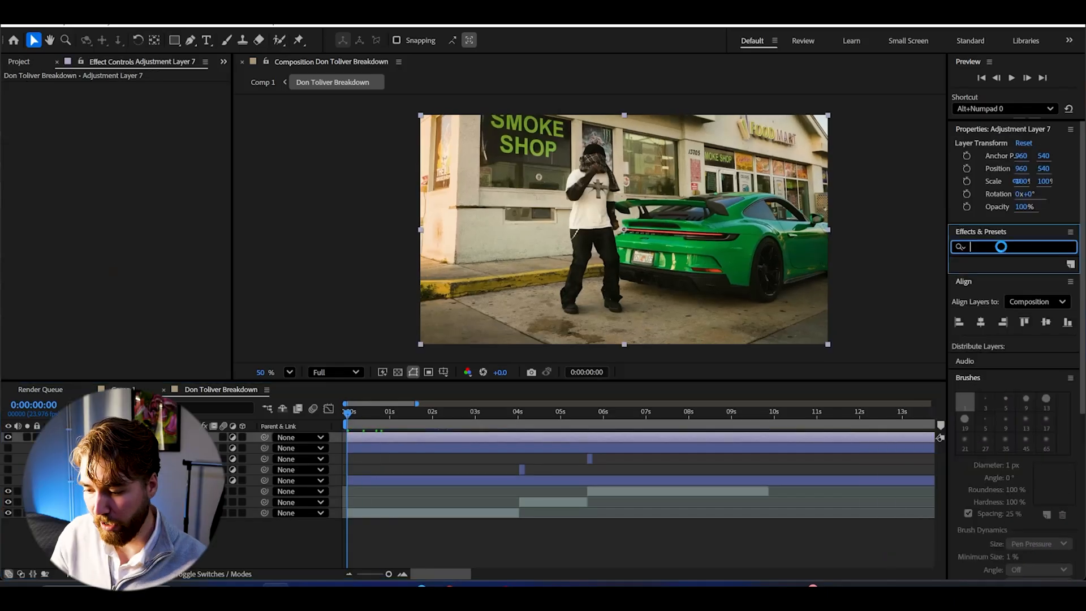
Expand Animation Presets > User Presets > FUSION PRESETS > GRUNGE FUSIONS.
left_click(1014, 247)
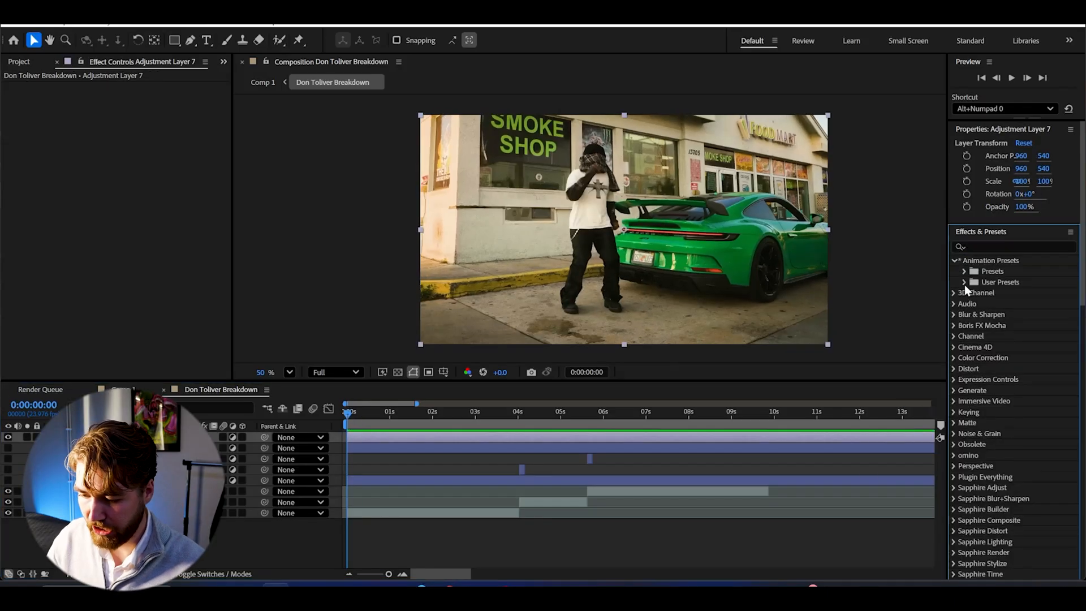
left_click(955, 282)
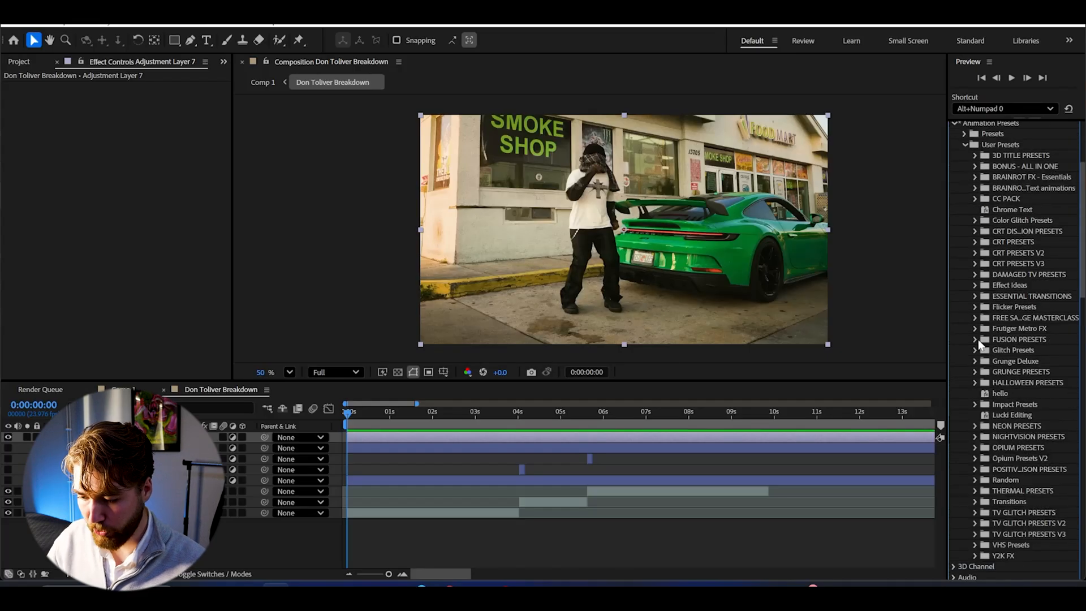
left_click(975, 339)
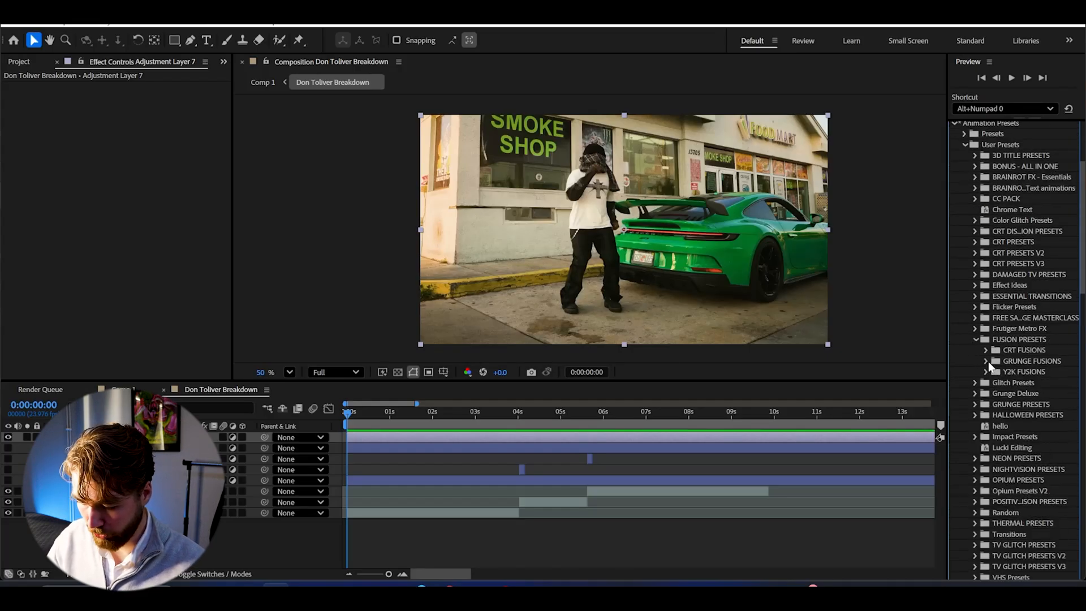
left_click(987, 361)
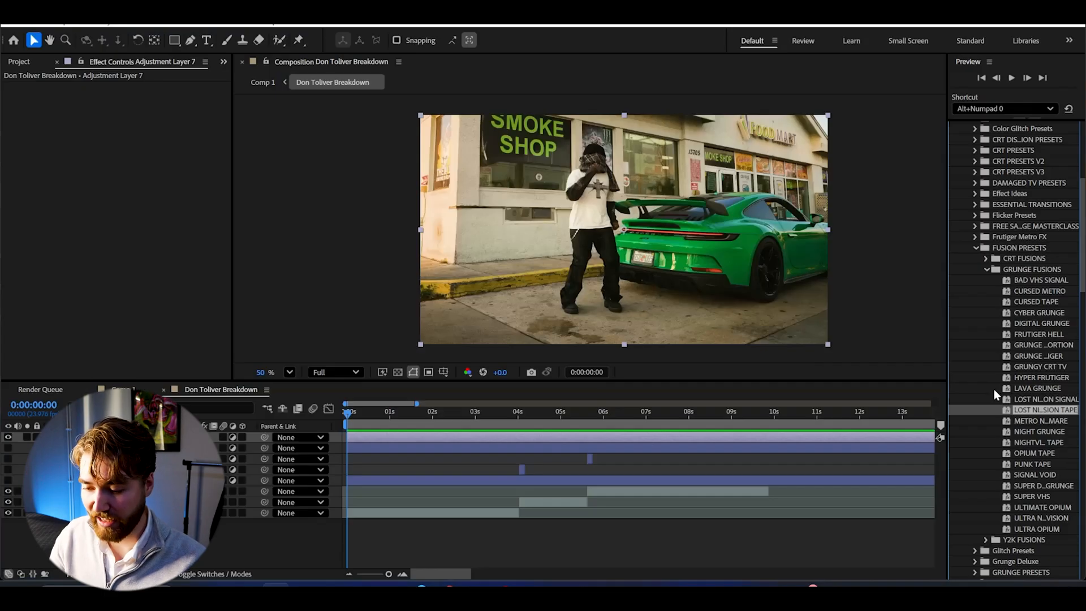
mouse_move(1037, 385)
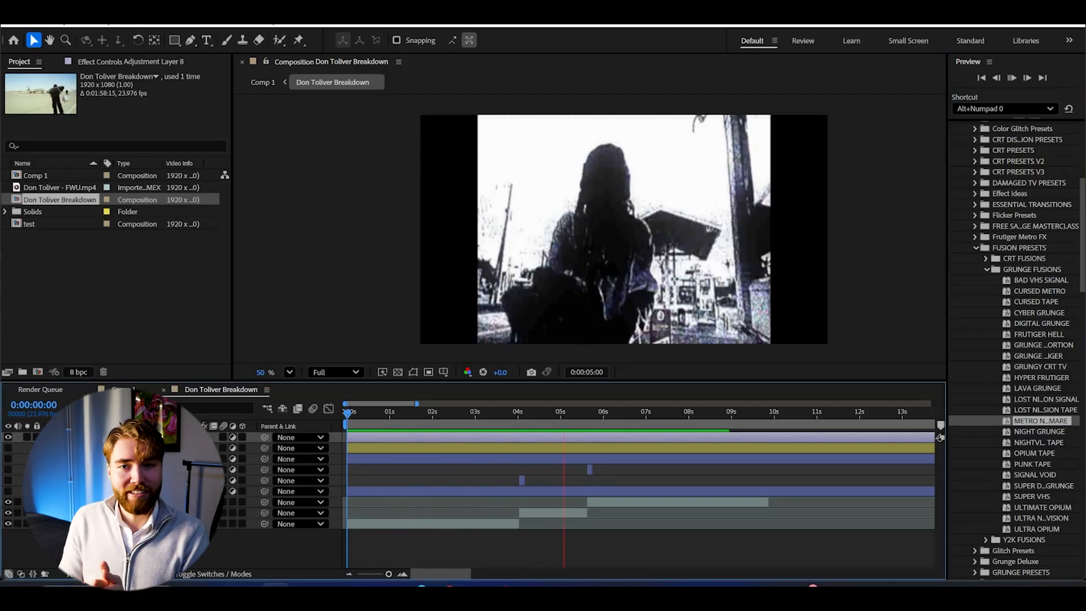
Apply a Grunge Fusions preset to Adjustment Layer 8 for a harsh black-and-white grunge look.
left_click(650, 411)
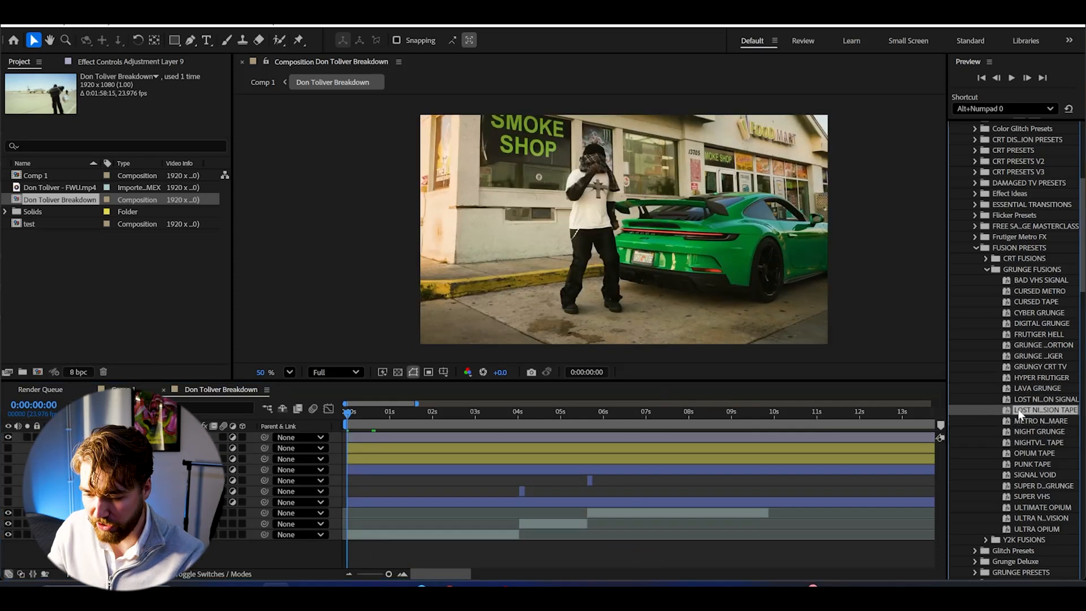
Apply the LAVA GRUNGE preset to Adjustment Layer 9 for a fiery burnt-orange look.
left_click(1037, 388)
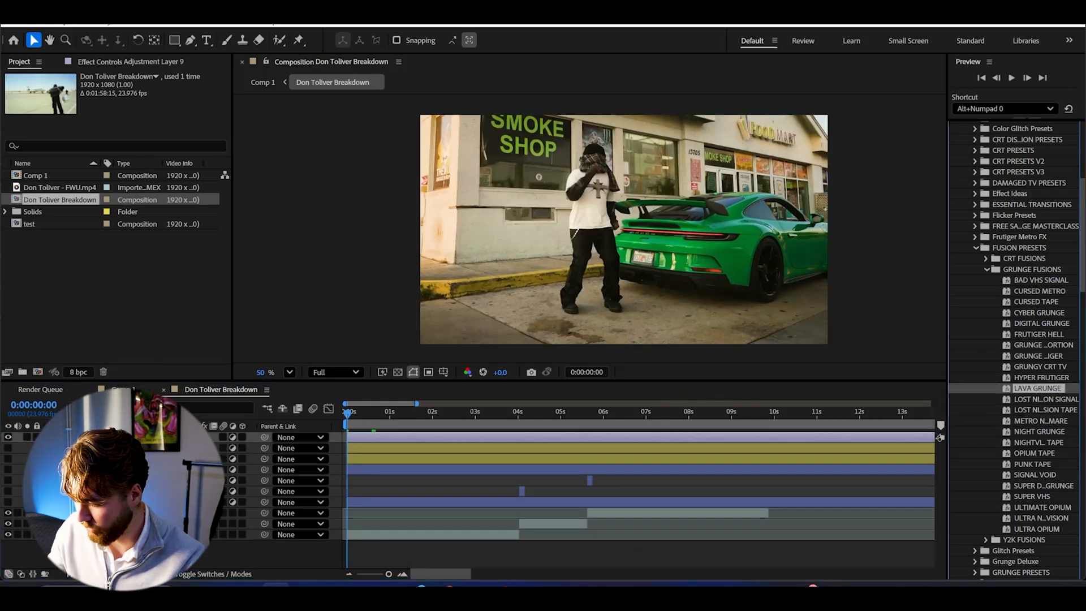
double_click(1037, 389)
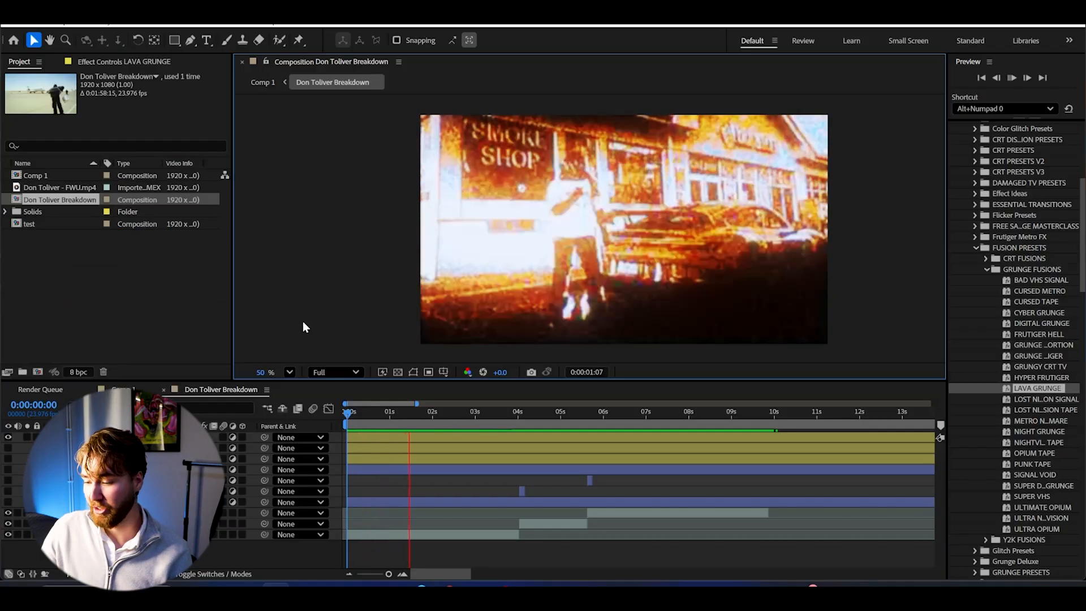
left_click(781, 411)
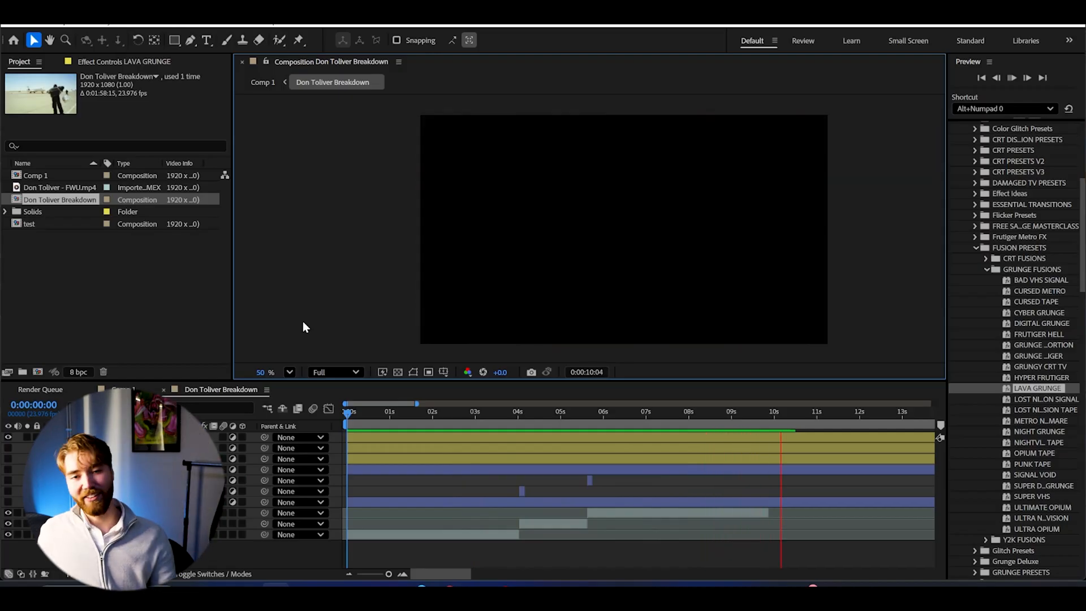